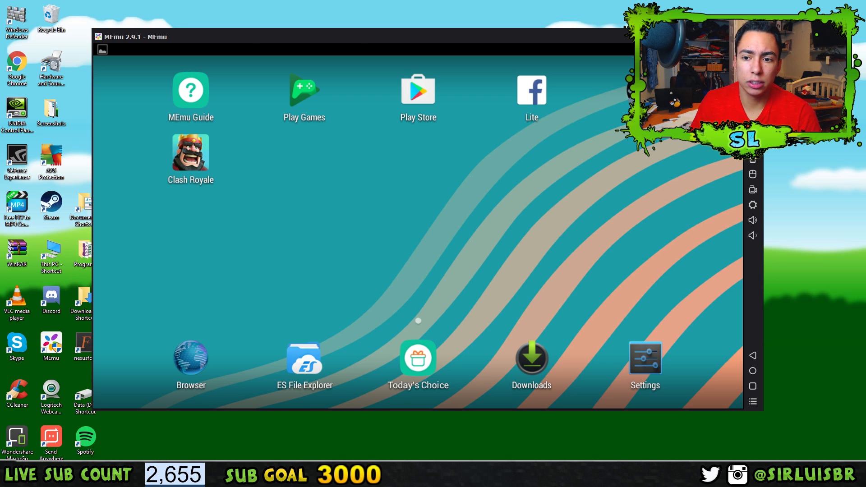
mouse_move(564, 331)
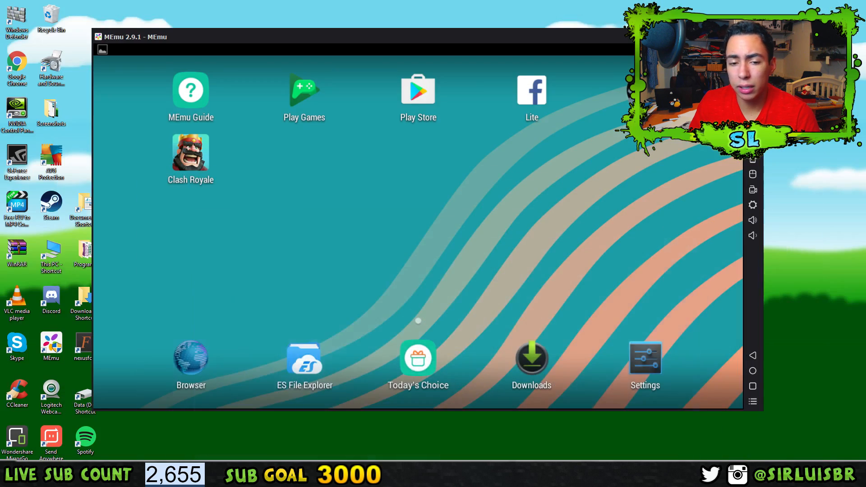
Launch the Google Play Store from the MEmu Android home screen.
left_click(418, 91)
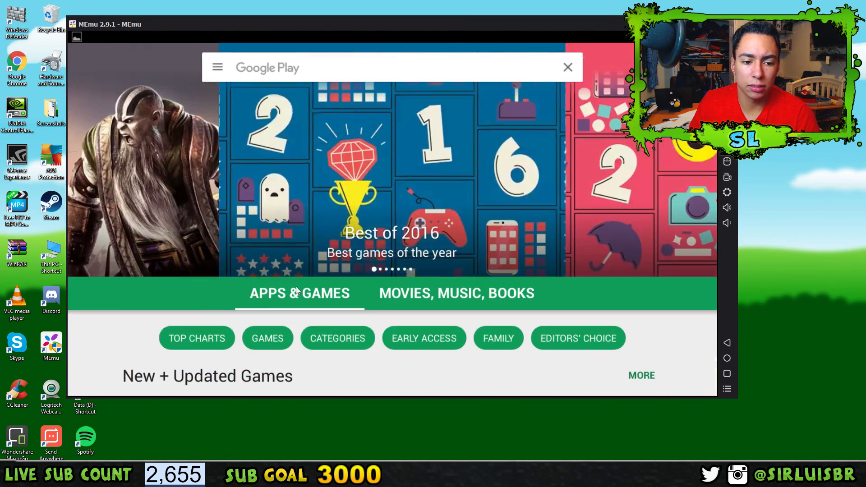
Browse Top Charts through the Top Grossing and Top Paid lists, then return to the home screen.
left_click(196, 338)
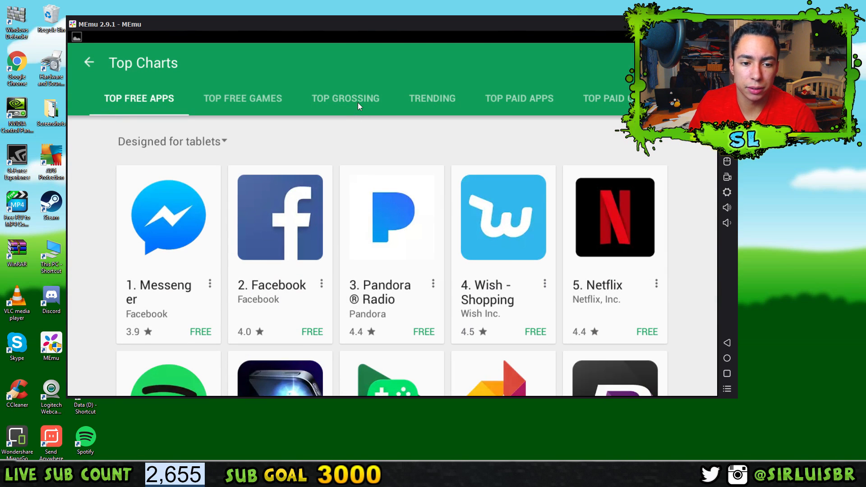
left_click(346, 98)
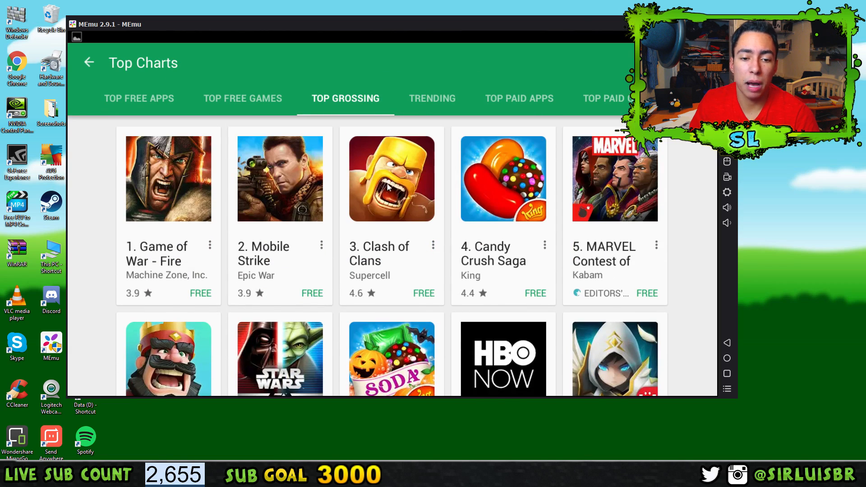
scroll("down", 3)
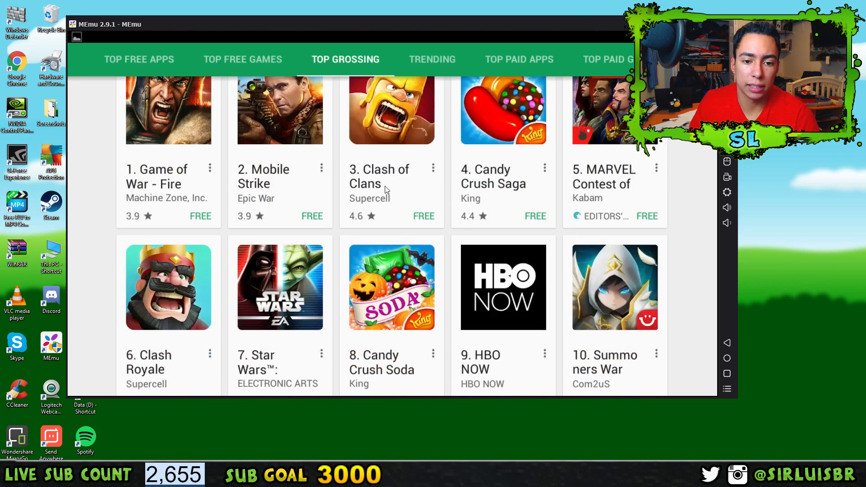
scroll("down", 3)
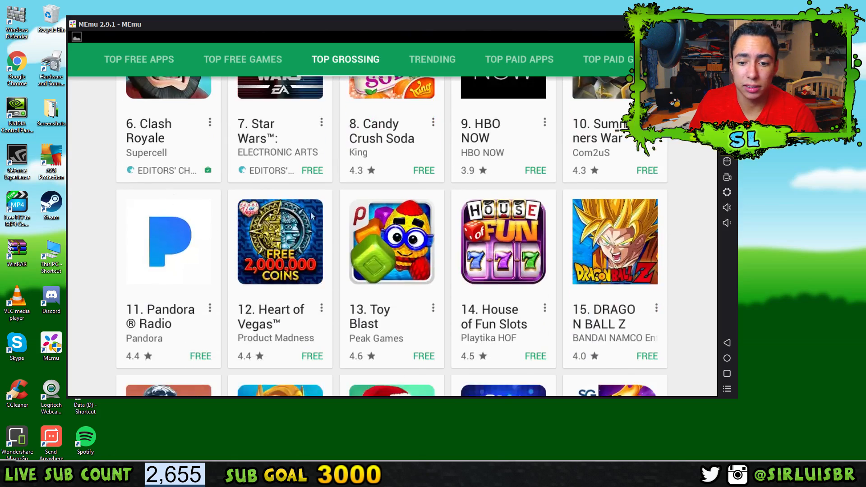
scroll("down", 3)
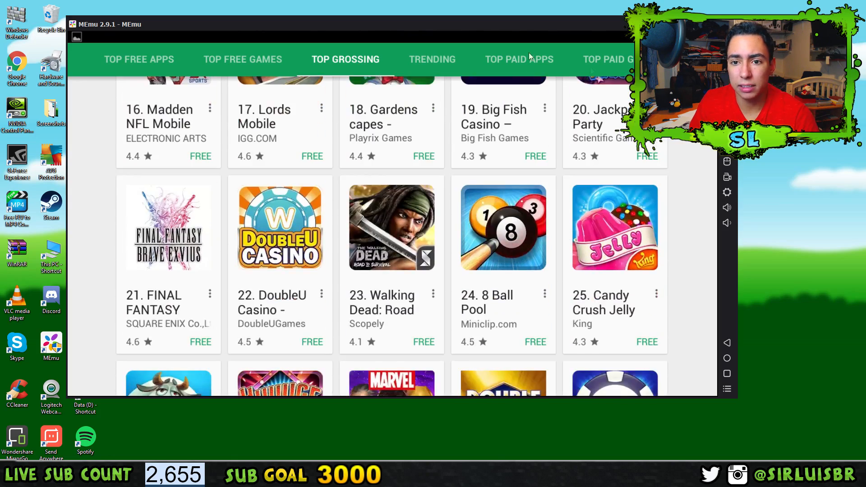
left_click(518, 59)
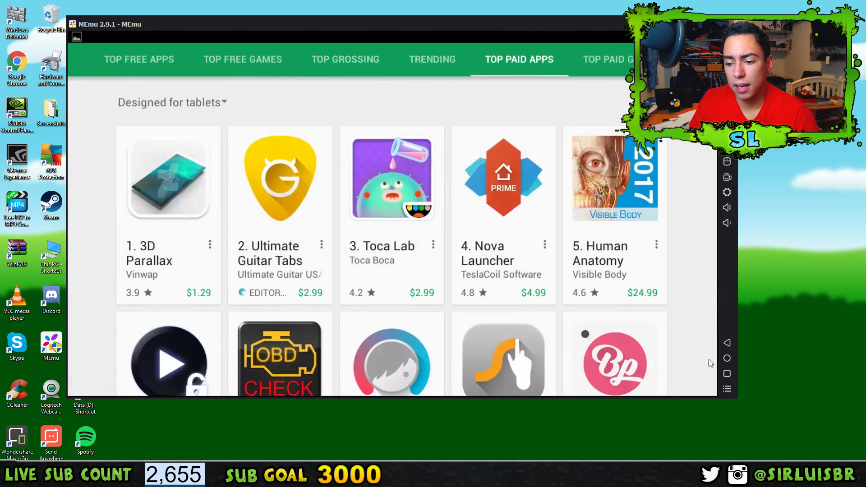
left_click(727, 358)
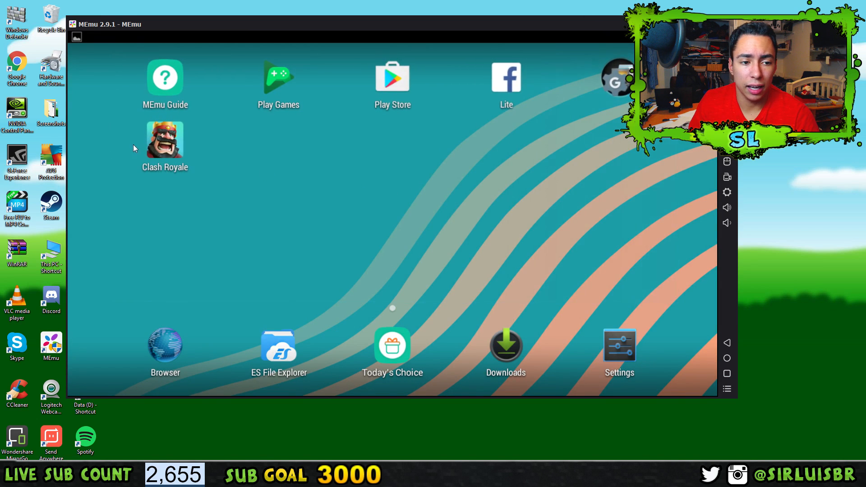
Drag the Clash Royale icon to a new spot and drop it back in place.
left_click_drag(164, 140, 222, 174)
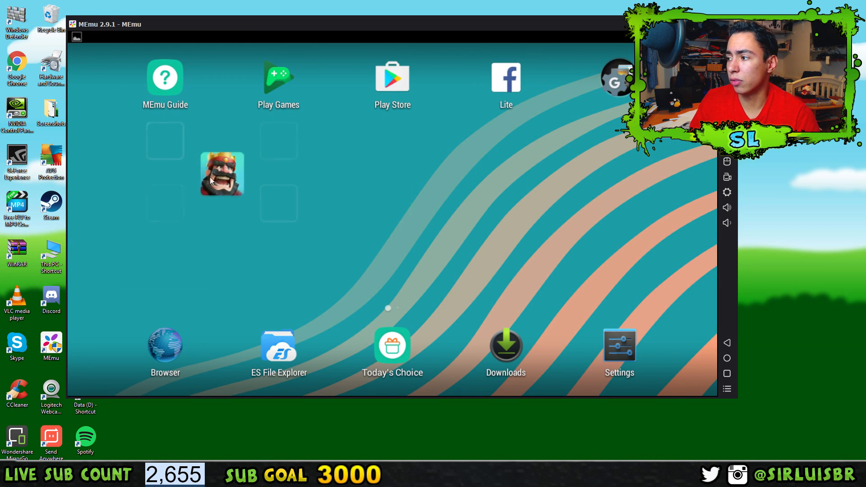
left_click_drag(221, 174, 164, 141)
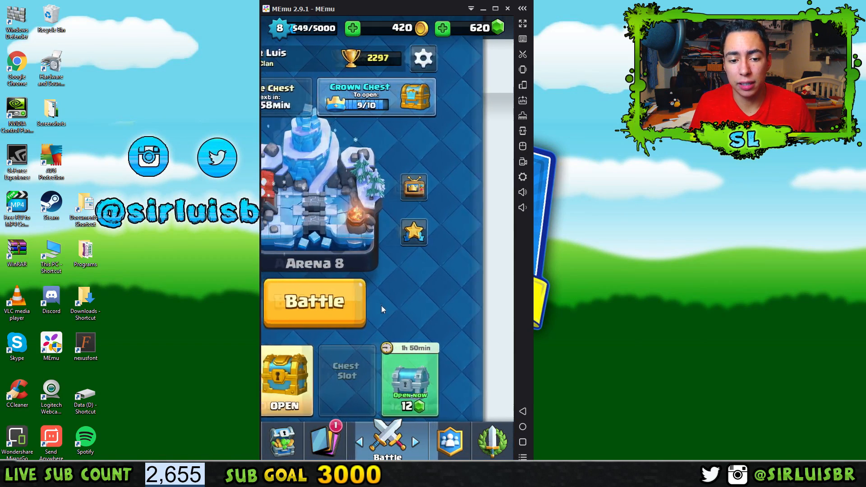
From the Cards tab, start a training camp match and confirm with Yes.
left_click(429, 439)
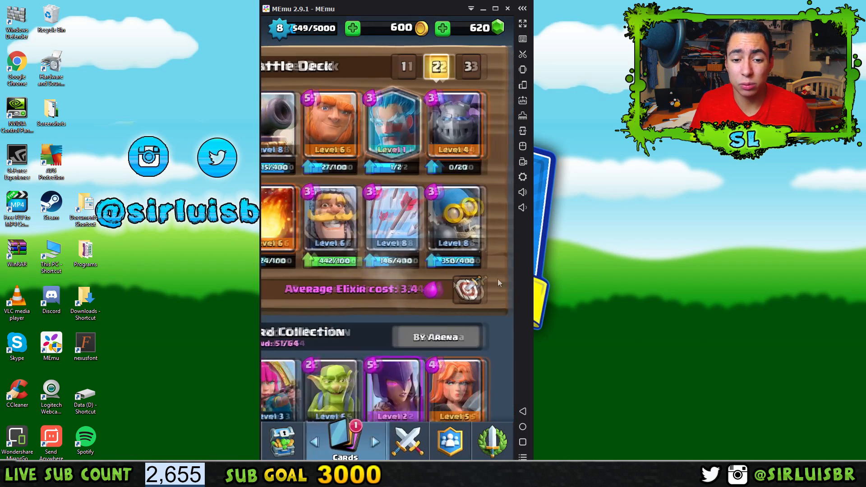
left_click(470, 290)
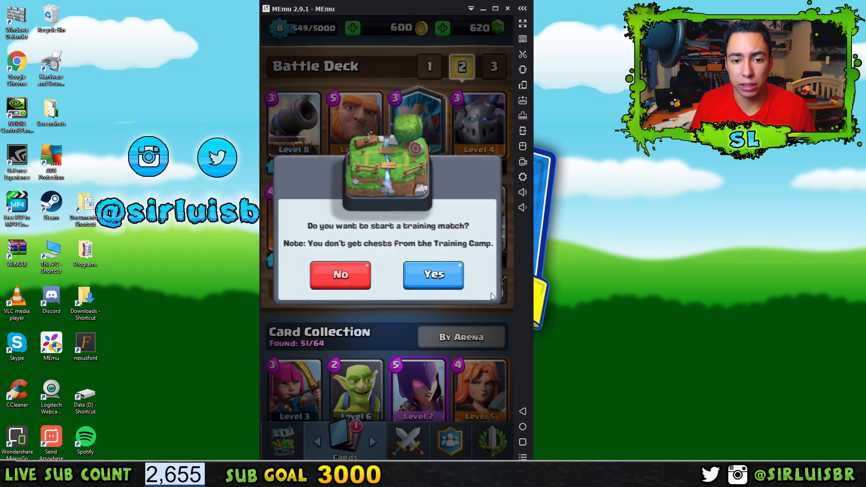
left_click(433, 275)
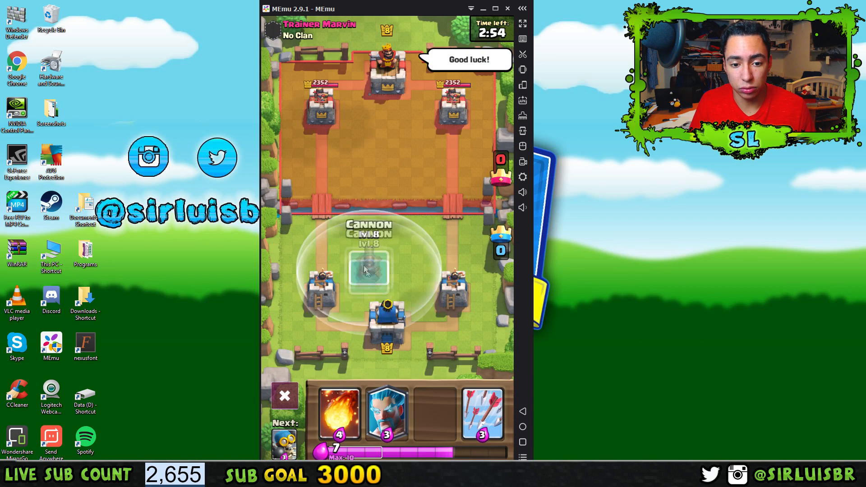
Deploy the Cannon, quit the match to the main menu, and exit to the home screen.
left_click(370, 271)
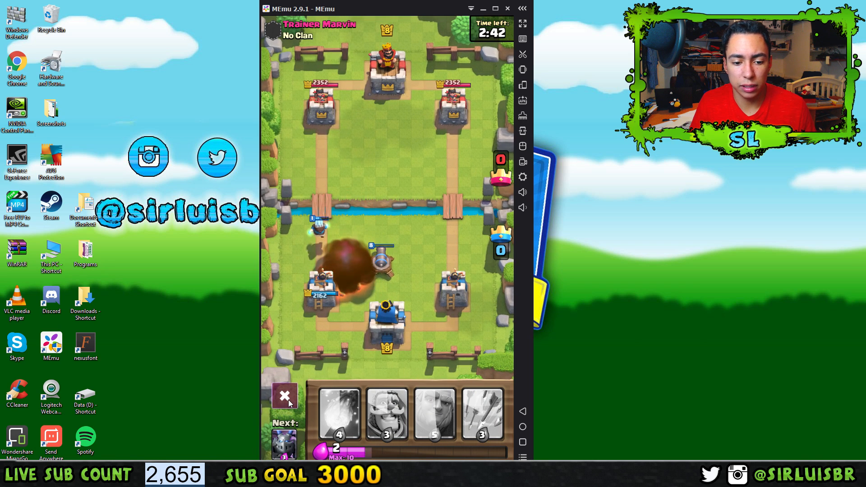
left_click(284, 395)
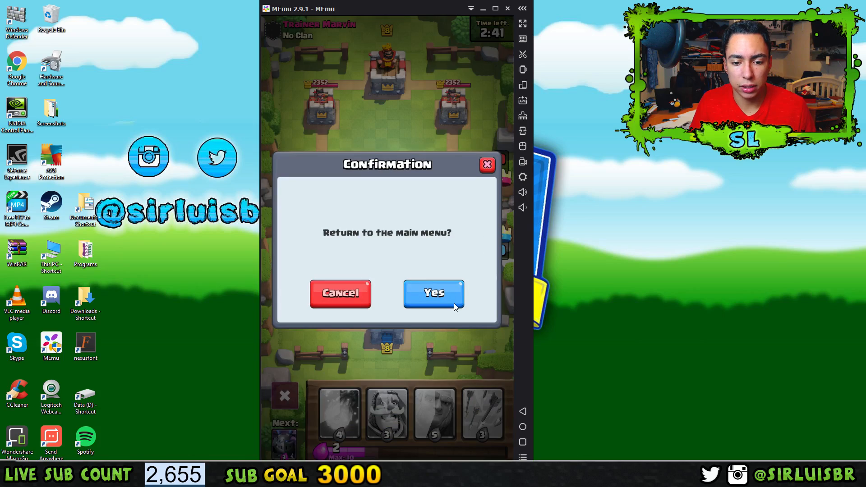
left_click(434, 293)
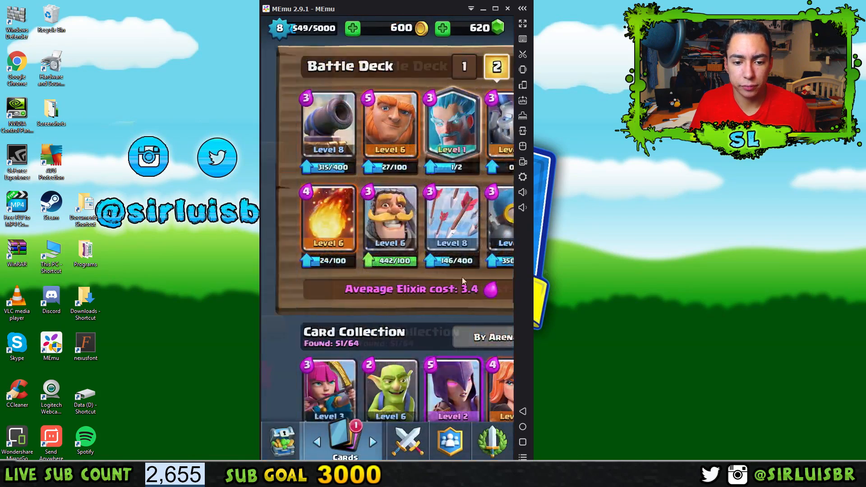
left_click(302, 439)
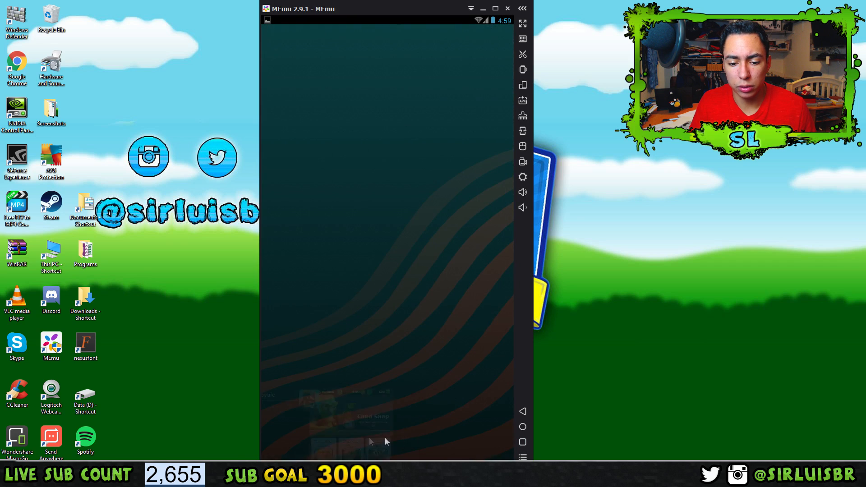
Bring up the key mapping editor with its movement pad and aim crosshair.
left_click(522, 427)
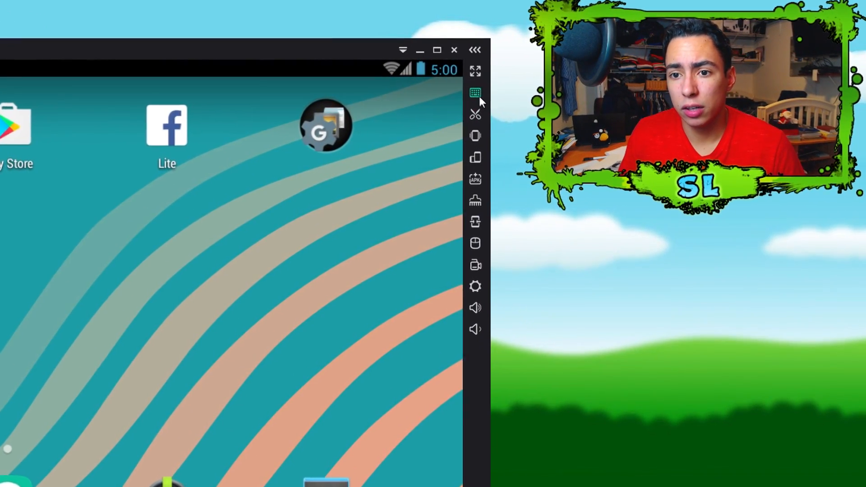
mouse_move(475, 92)
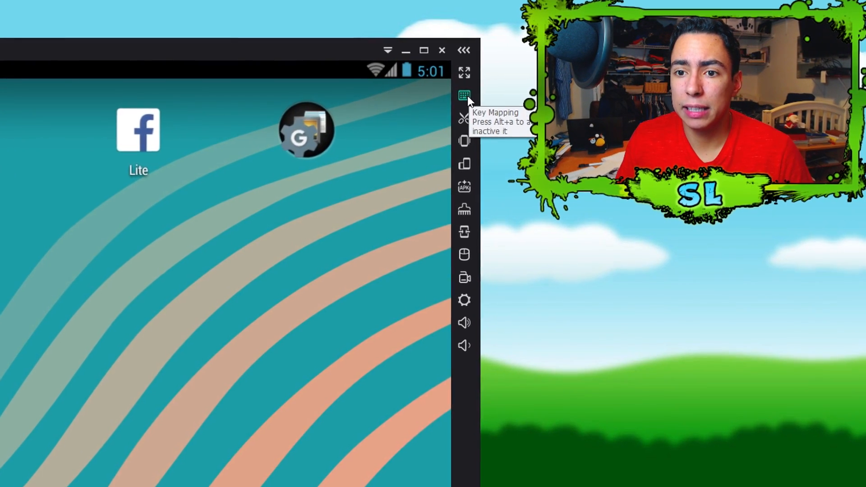
left_click(464, 95)
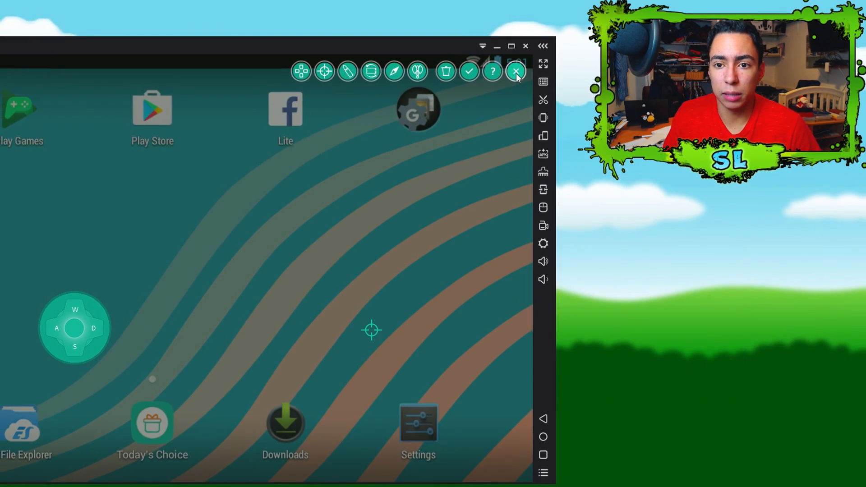
Close the key mapping editor and open, then dismiss, the Install APK file picker.
left_click(515, 72)
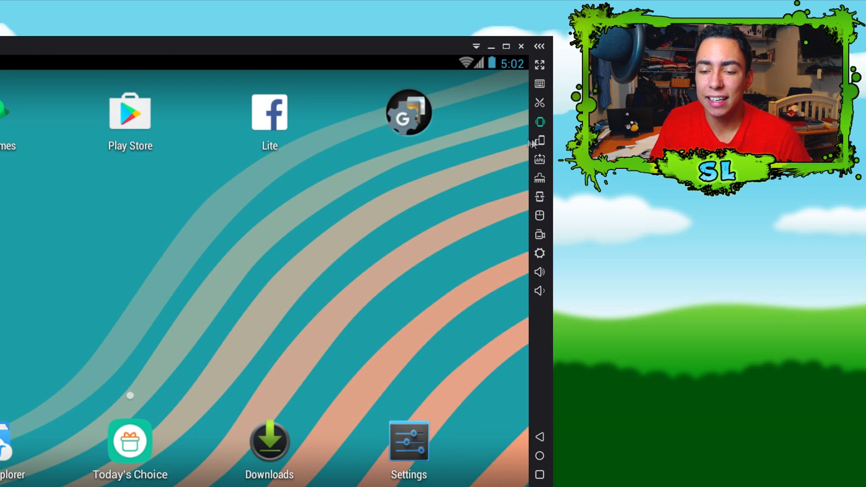
mouse_move(540, 140)
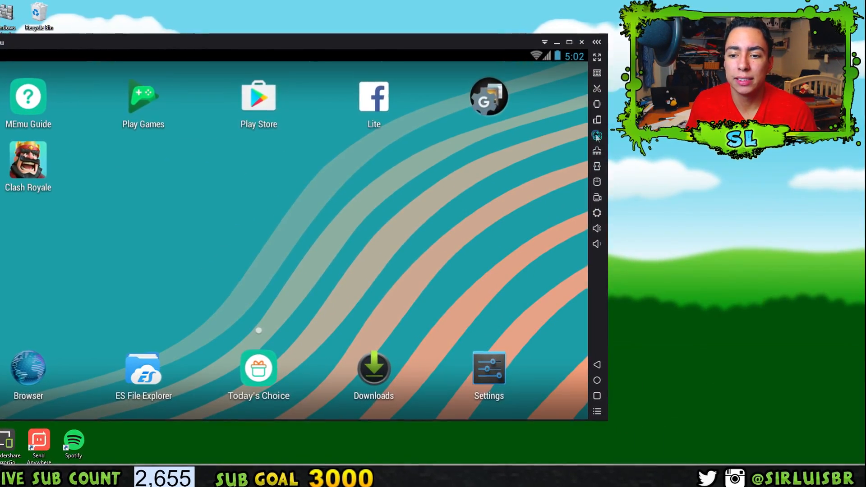
left_click(597, 134)
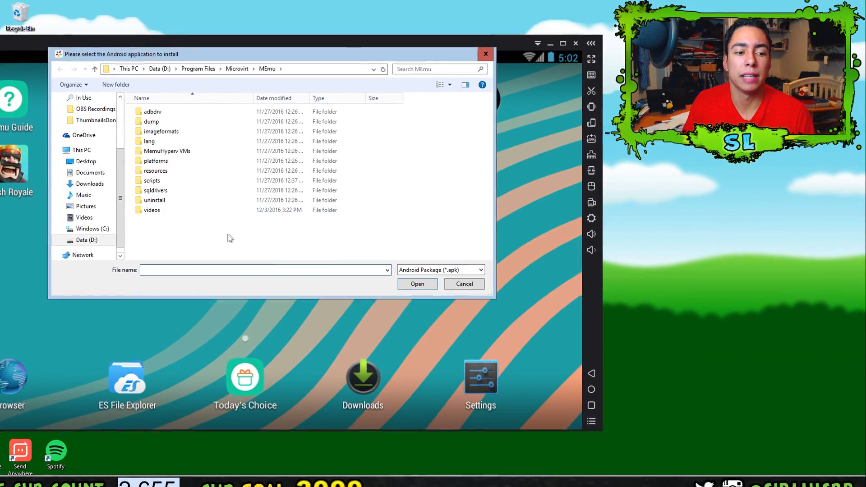
left_click(464, 283)
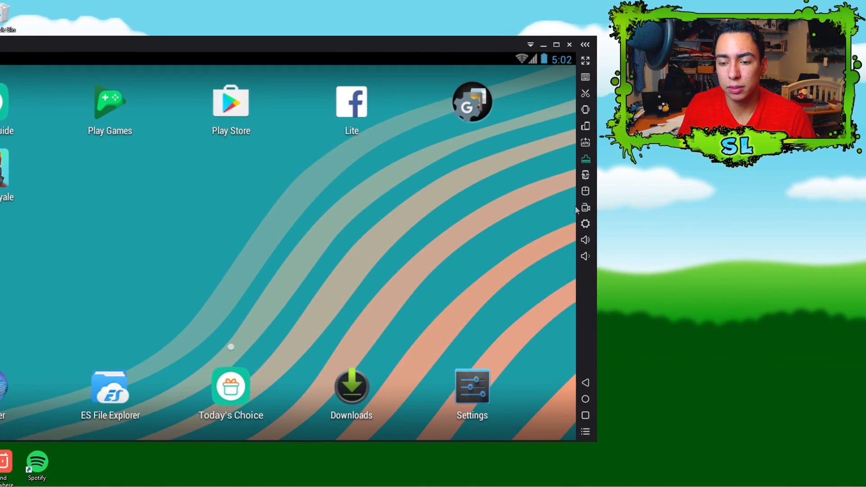
left_click(585, 416)
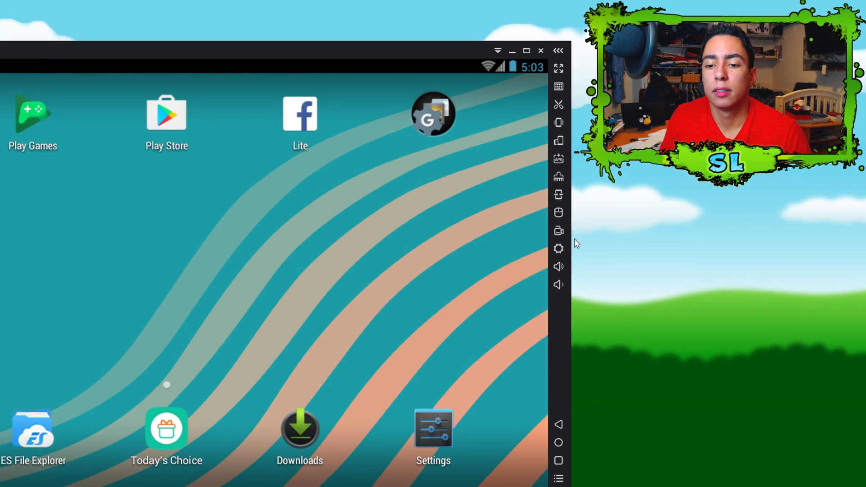
mouse_move(555, 235)
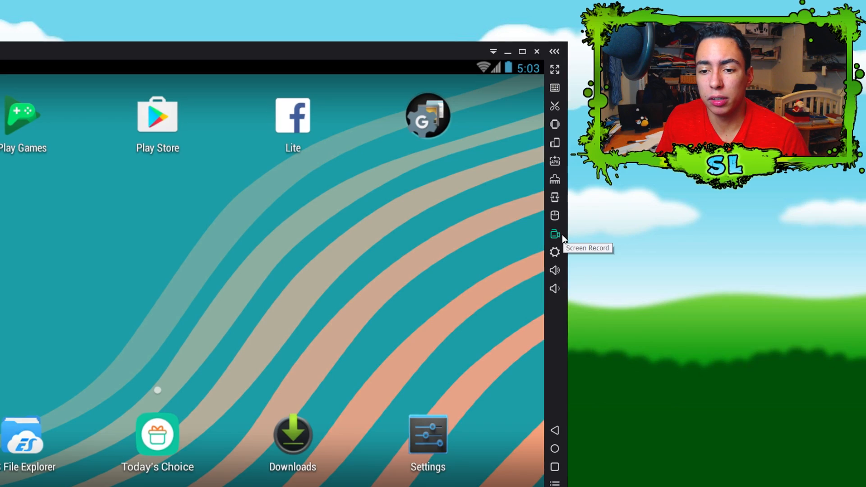
Start a screen recording from the sidebar's Screen Record panel.
left_click(555, 234)
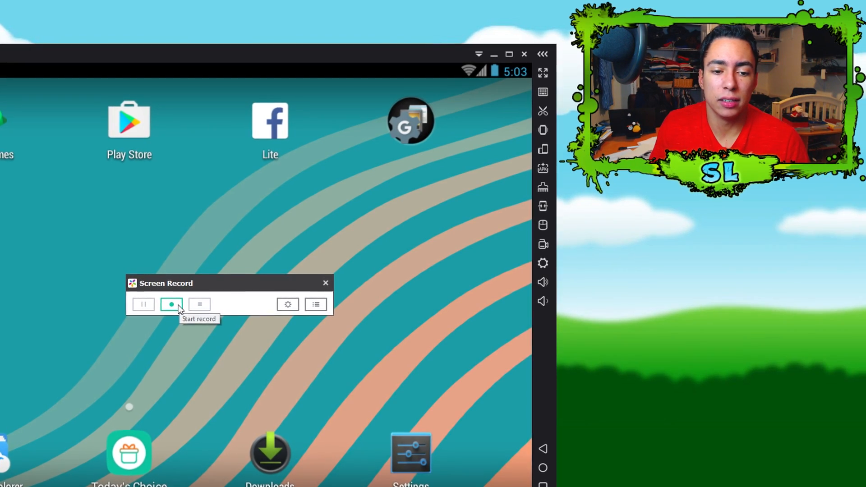
left_click(325, 283)
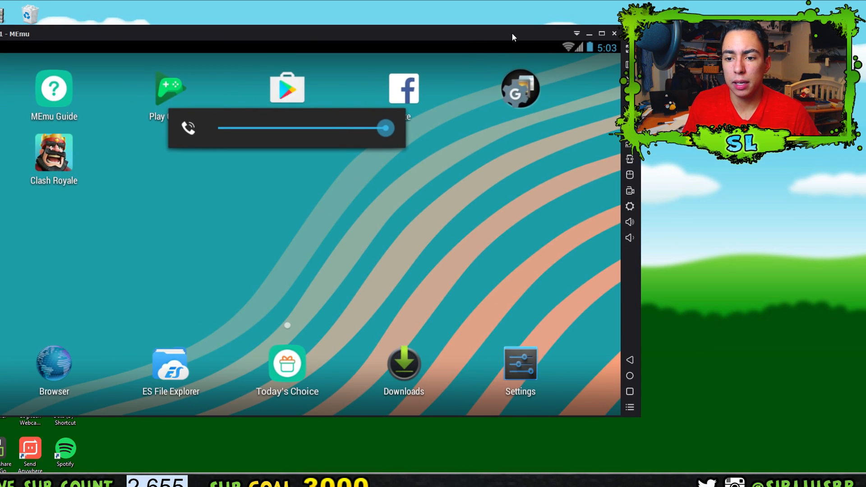
Review the General settings (2 CPUs, 1024 MB, 1280×720), leaving CPU and resolution unchanged.
left_click(630, 205)
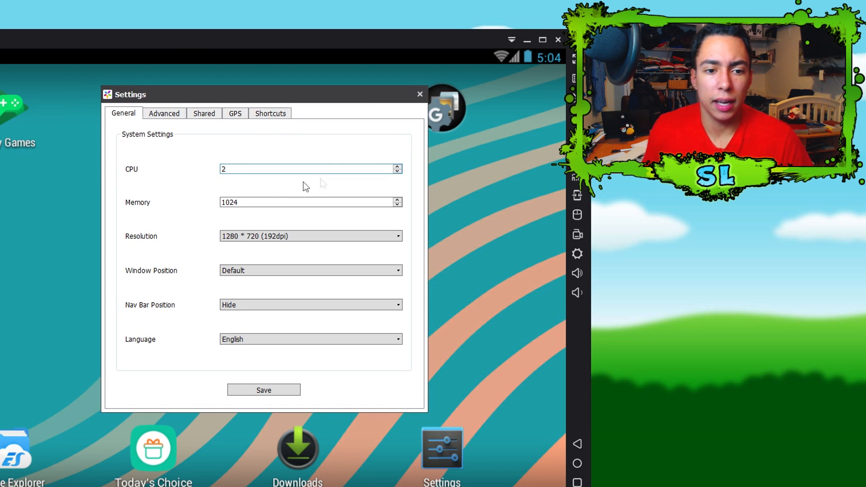
left_click(397, 166)
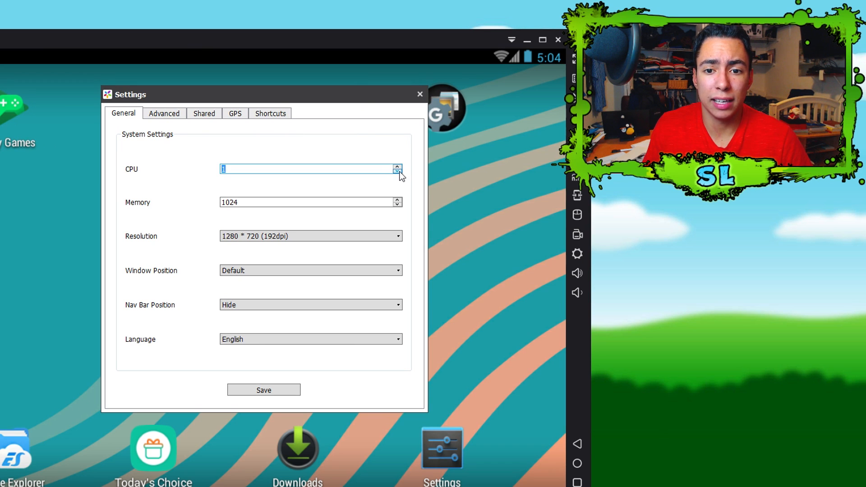
left_click(398, 167)
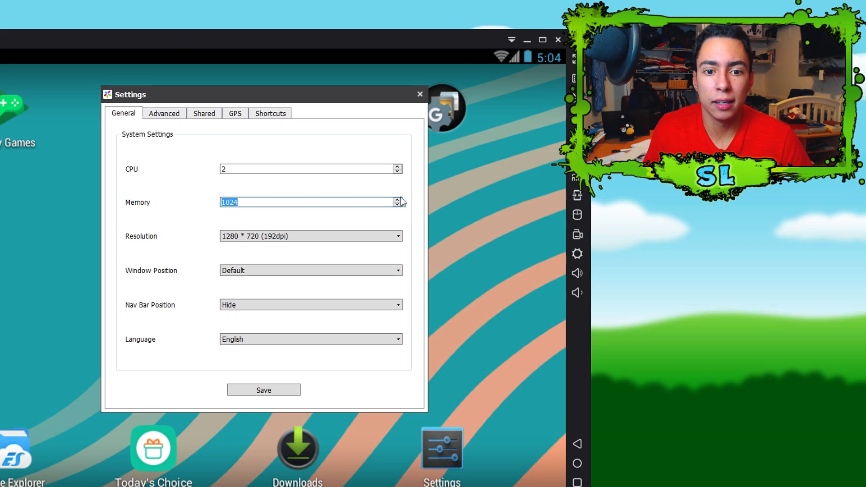
mouse_move(160, 246)
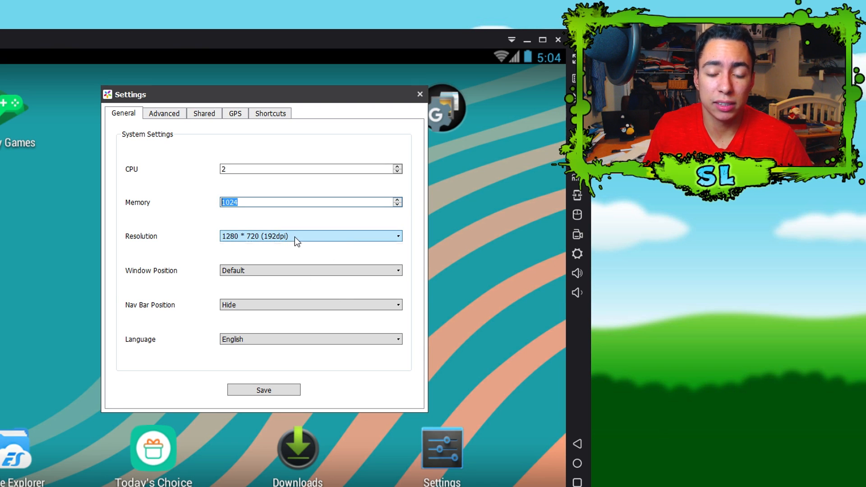
left_click(397, 236)
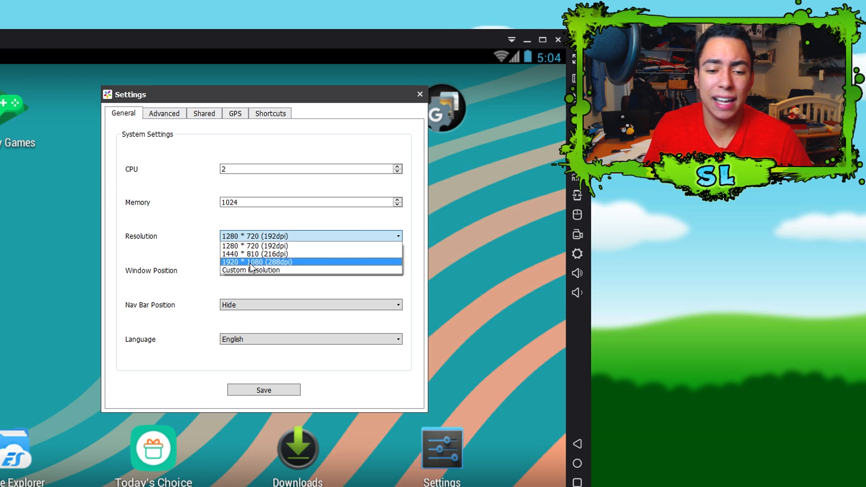
left_click(260, 235)
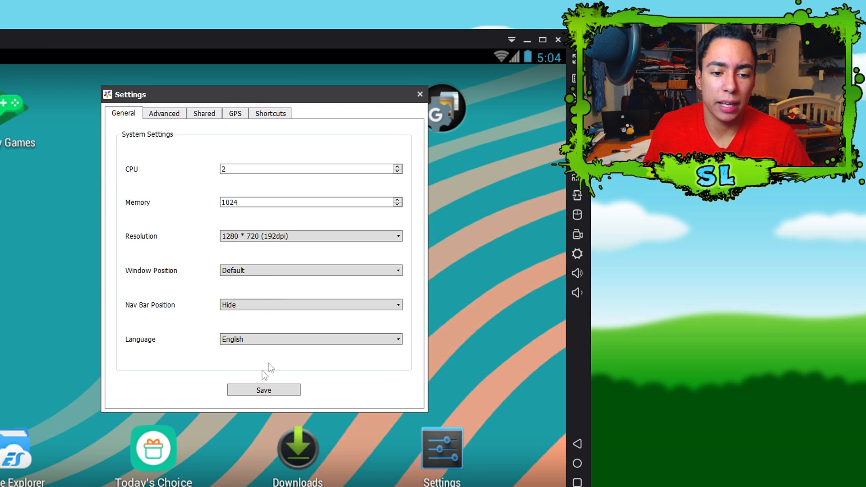
Visit the Advanced, Shared folder and Shortcuts settings tabs in turn.
left_click(165, 114)
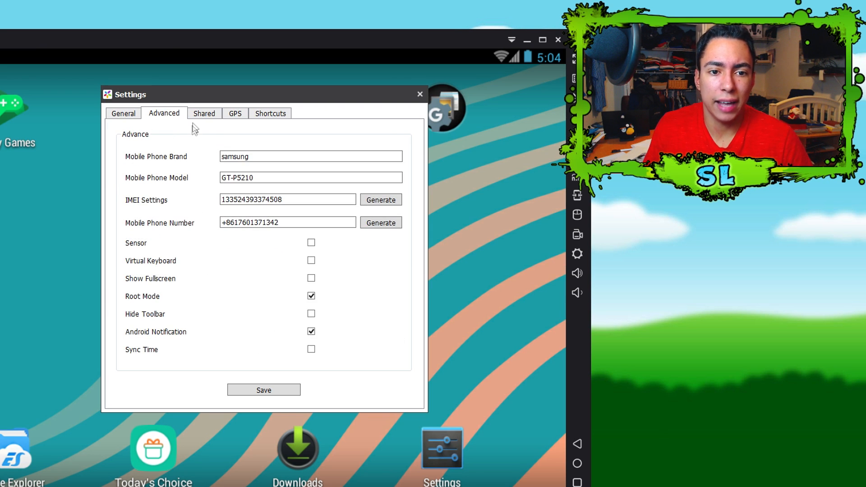
left_click(204, 114)
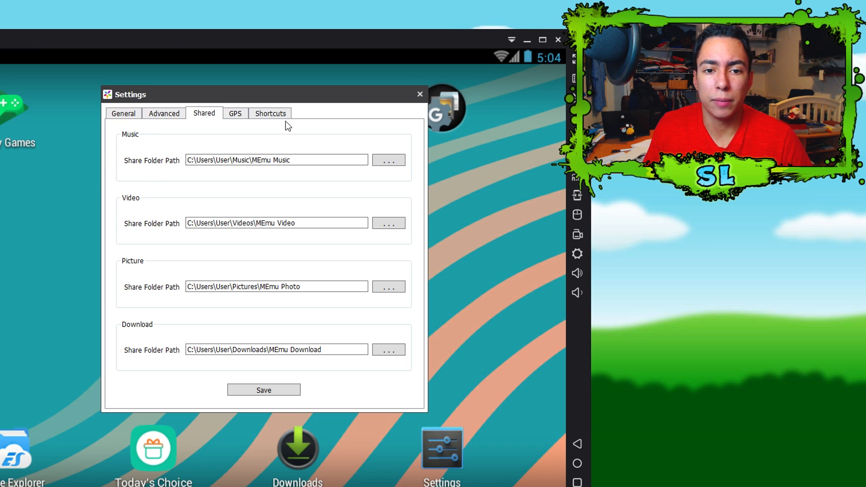
left_click(269, 114)
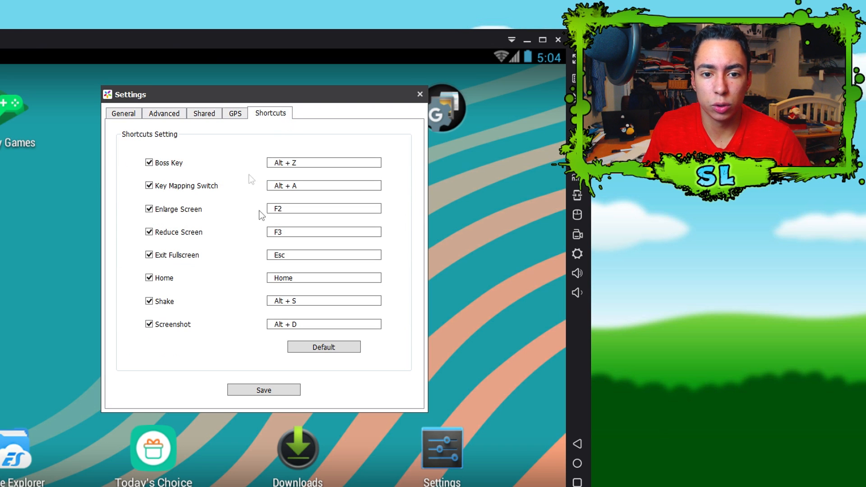
mouse_move(253, 245)
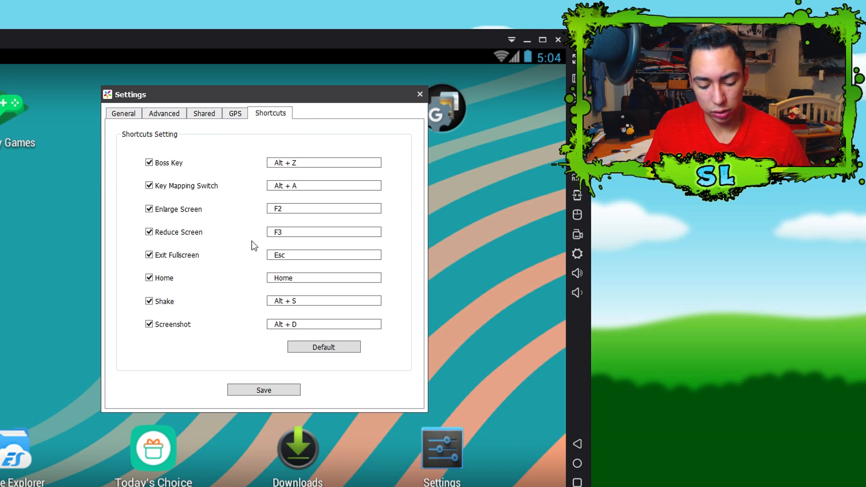
mouse_move(331, 306)
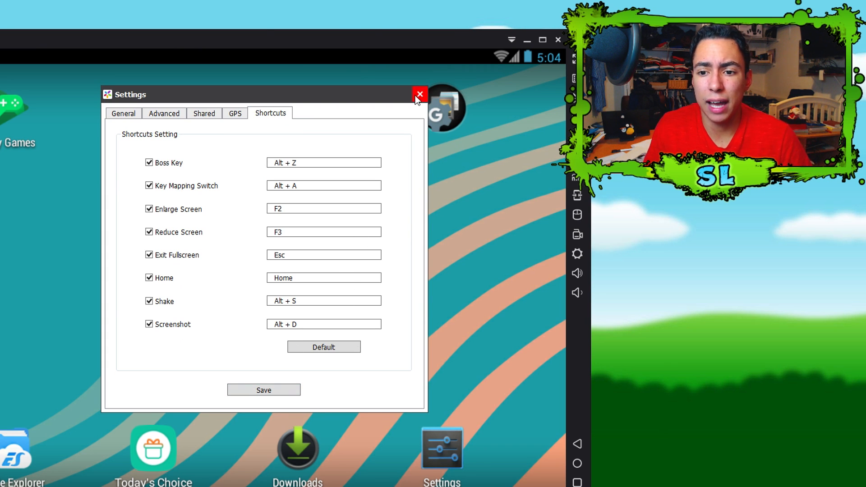
Close the MEmu settings window without saving, returning to the Android home screen.
left_click(420, 94)
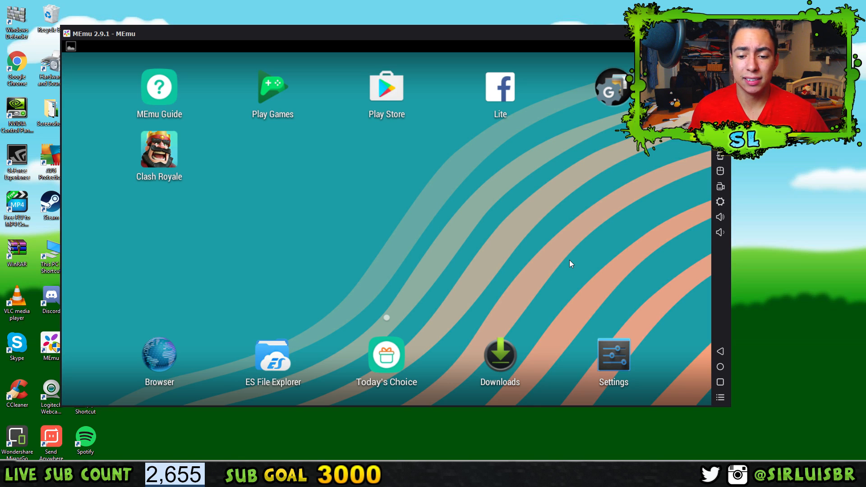
mouse_move(570, 259)
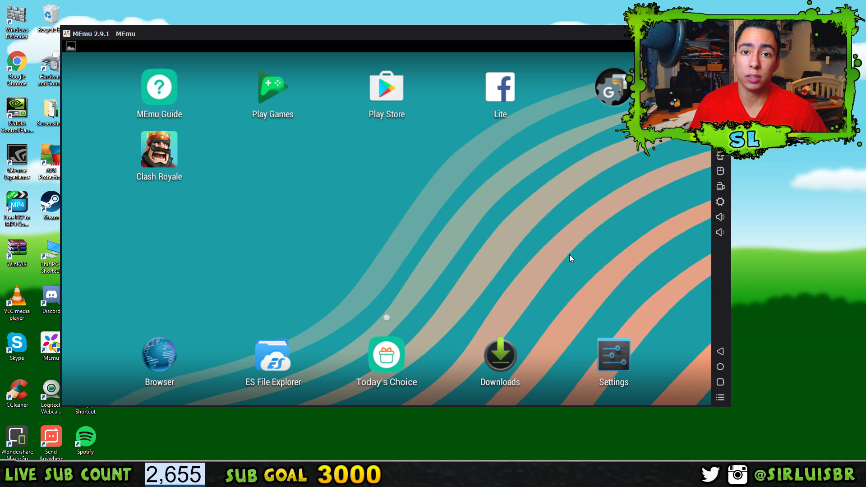
mouse_move(542, 225)
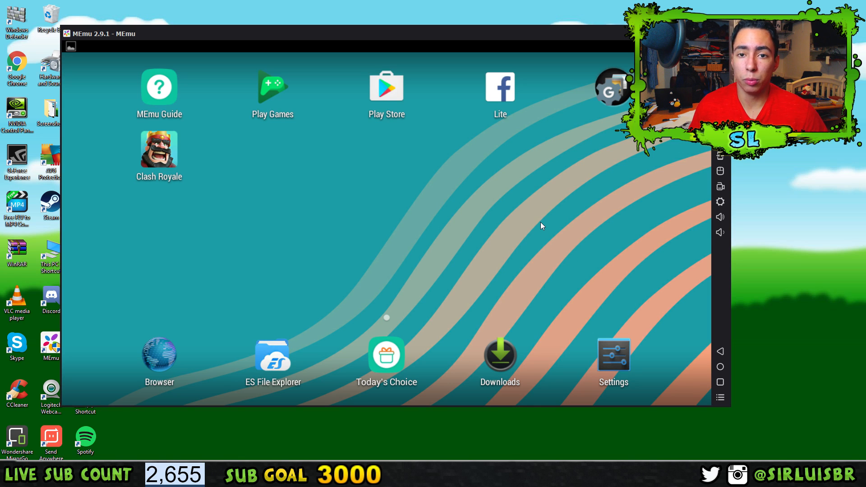
mouse_move(542, 205)
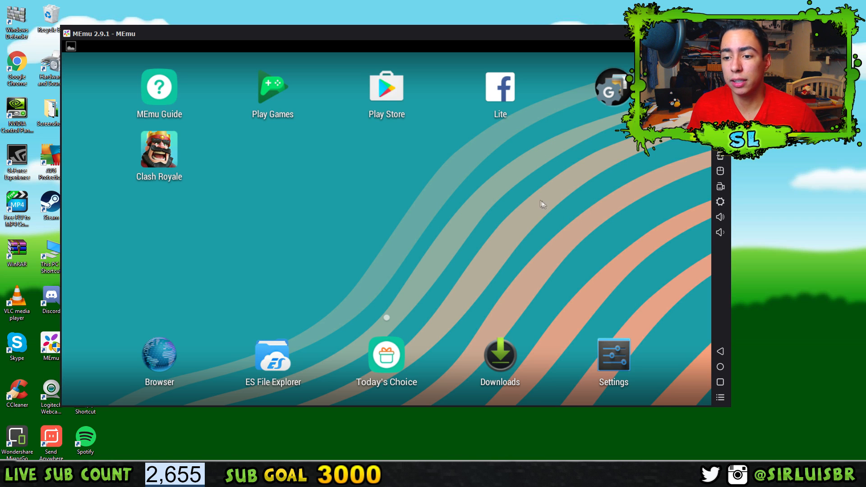
mouse_move(345, 182)
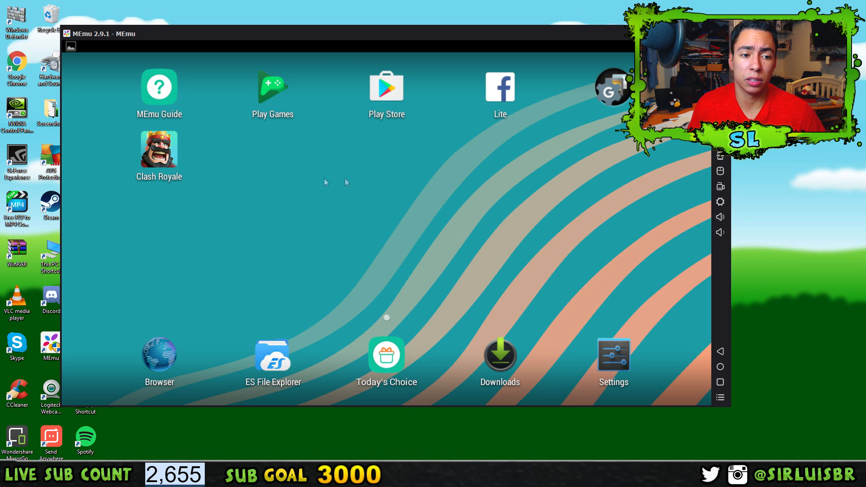
mouse_move(265, 220)
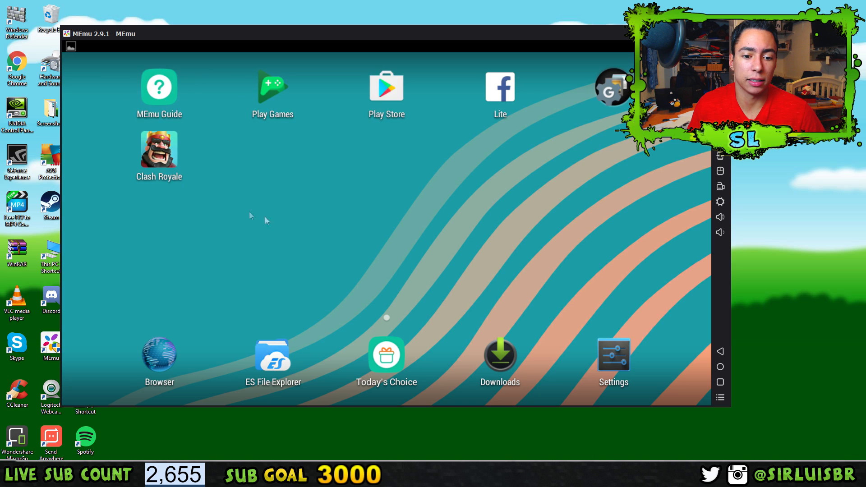
mouse_move(488, 223)
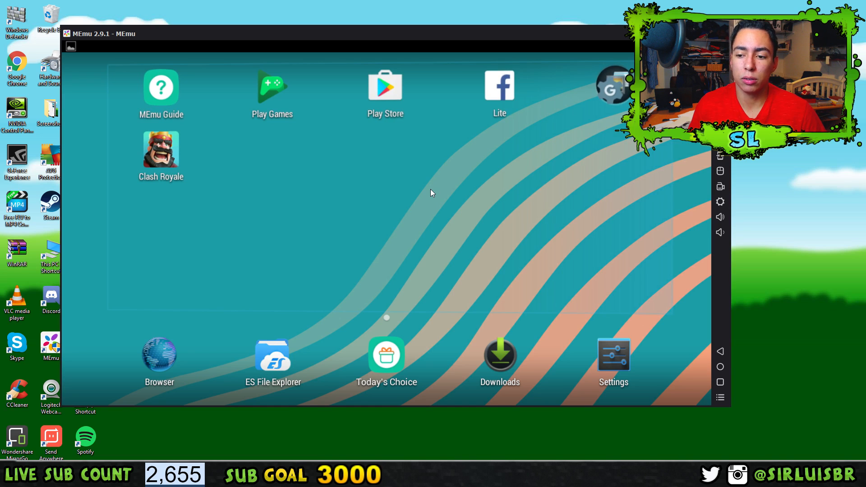
mouse_move(349, 209)
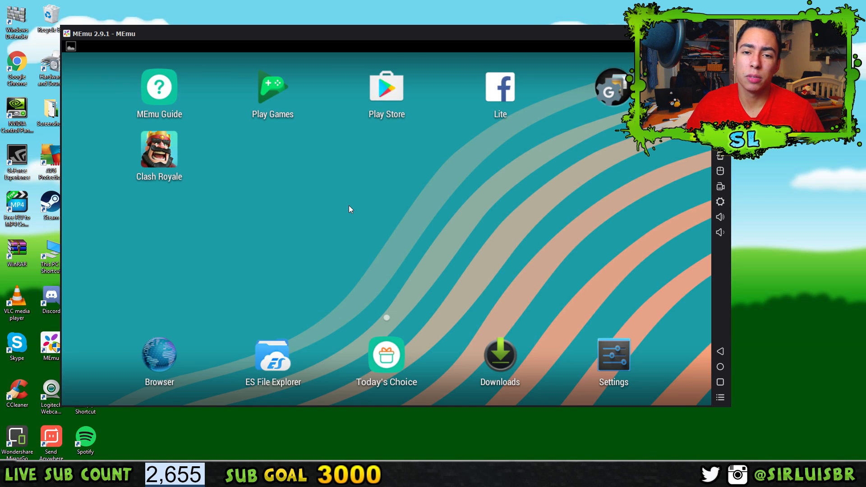